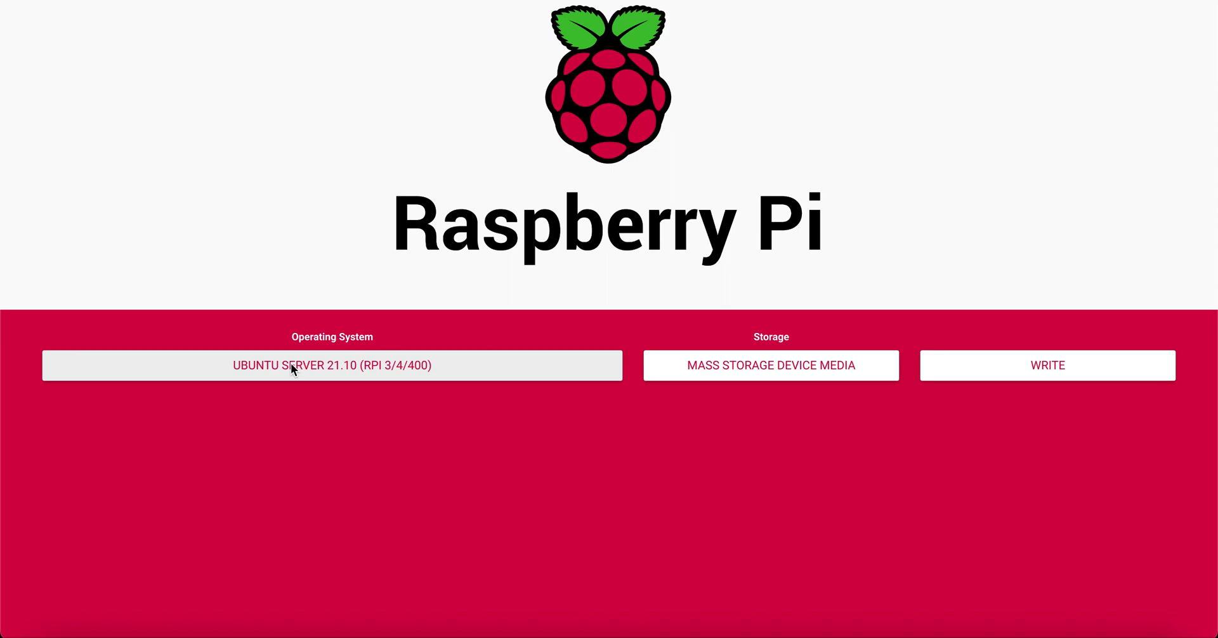
- Write Ubuntu Server 21.10 to the SD card, accepting the erase warning
left_click(290, 365)
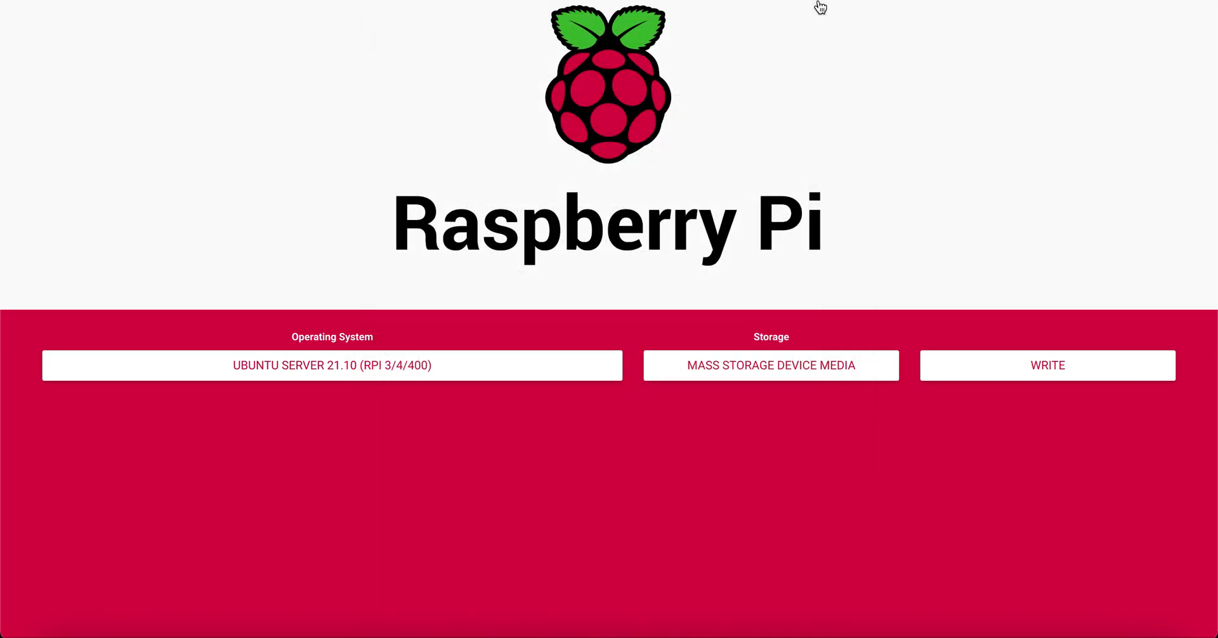
mouse_move(1111, 490)
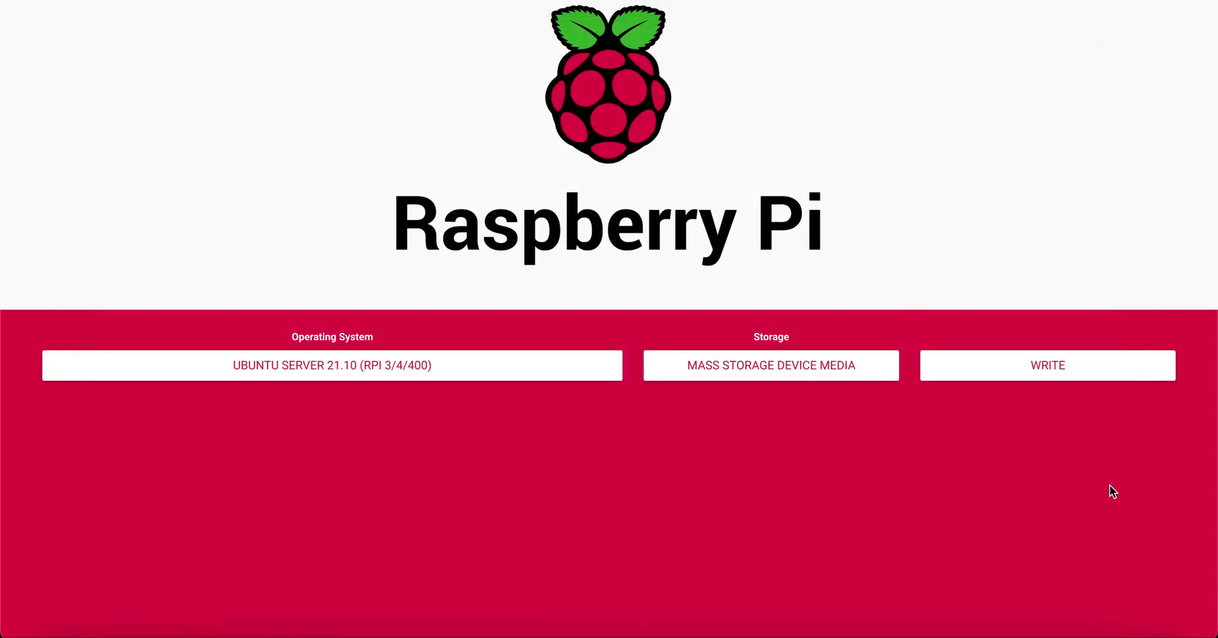
left_click(1047, 365)
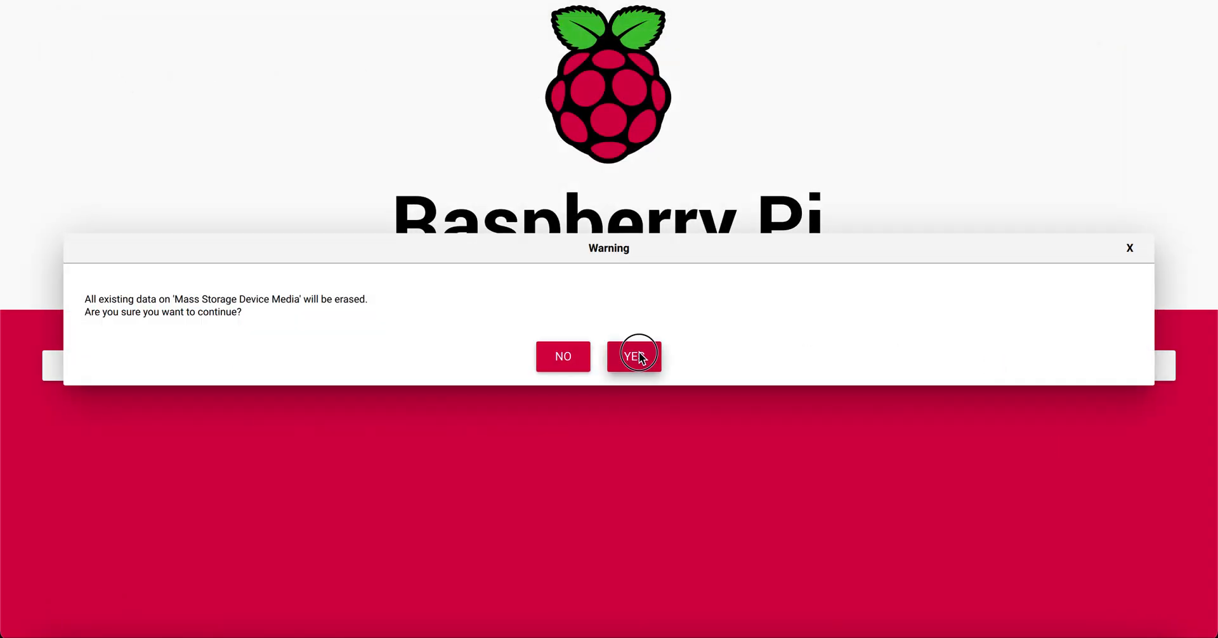
left_click(635, 356)
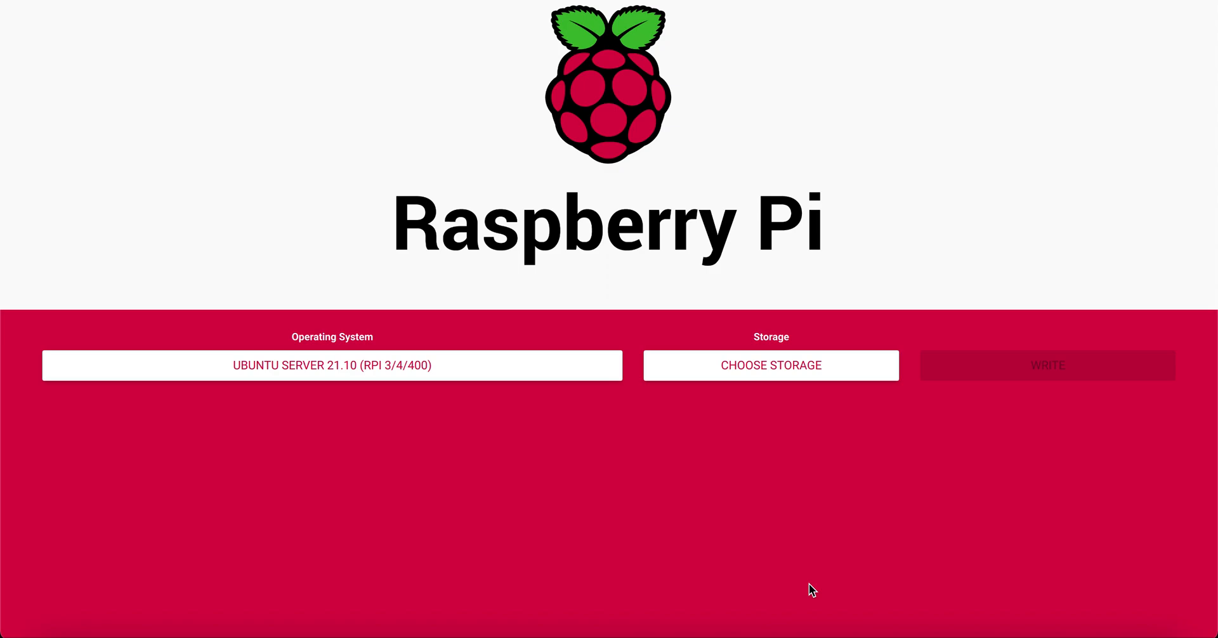
mouse_move(592, 535)
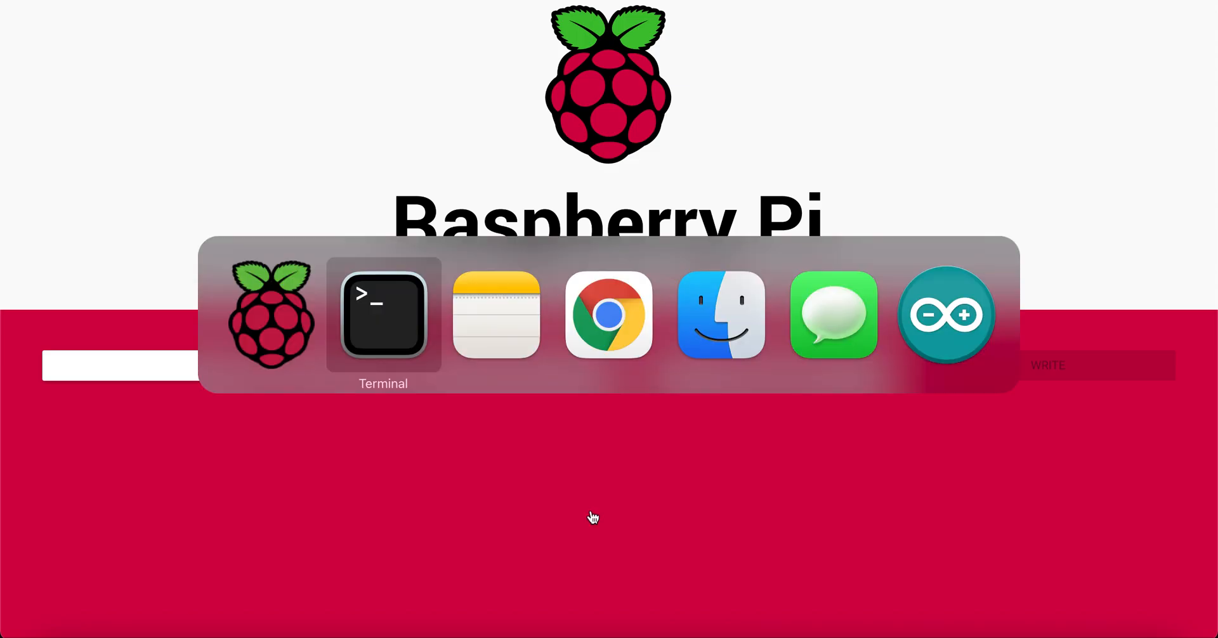
- In Terminal, open network-config on the system-boot volume in vim
left_click(383, 315)
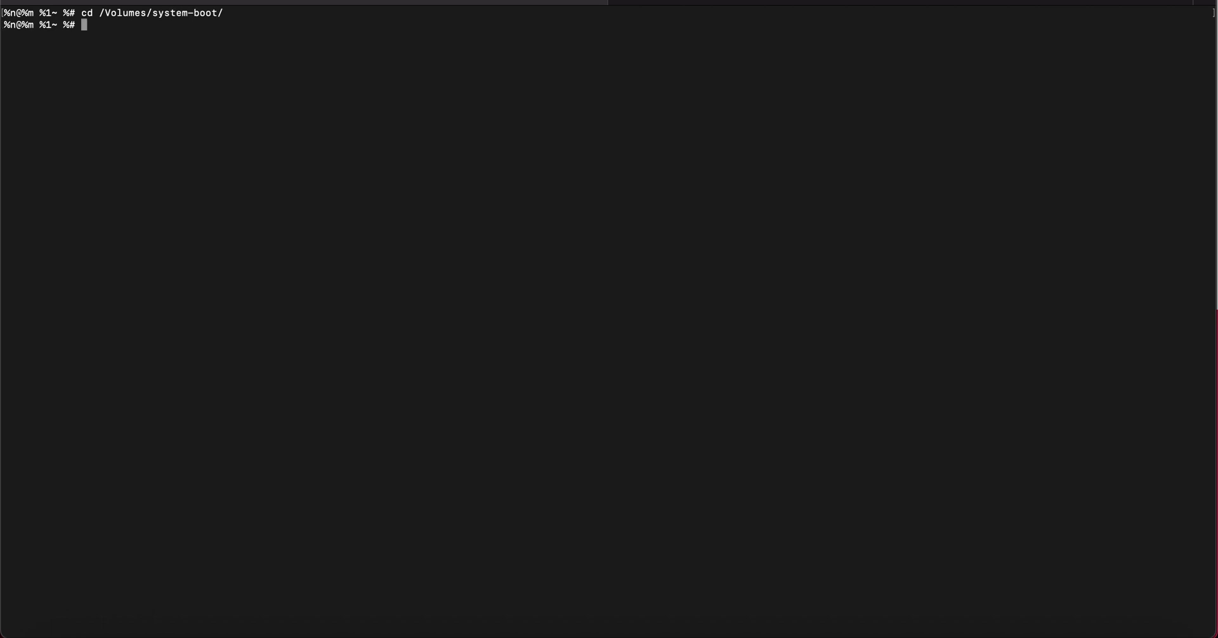
type("vim network-config")
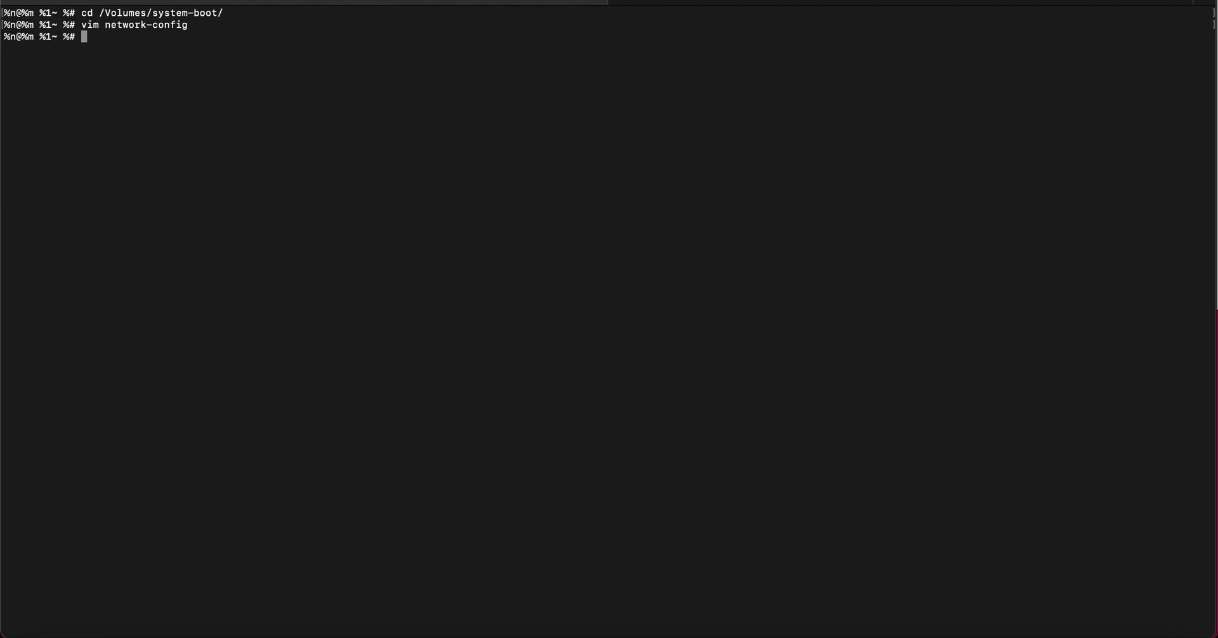
- Open user-data in vim and add runcmd lines for apt update and installing openssh-server
type("vim s")
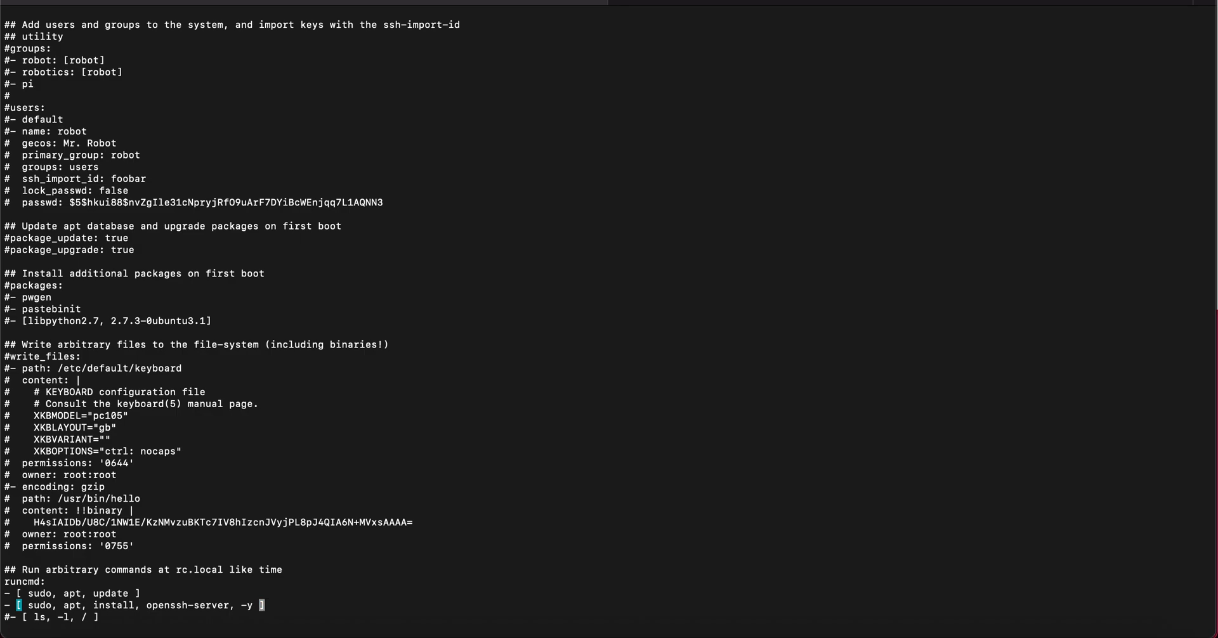
- Save user-data with :wq and nmap-scan 192.168.1.1/24 for open port 22
type(":wq")
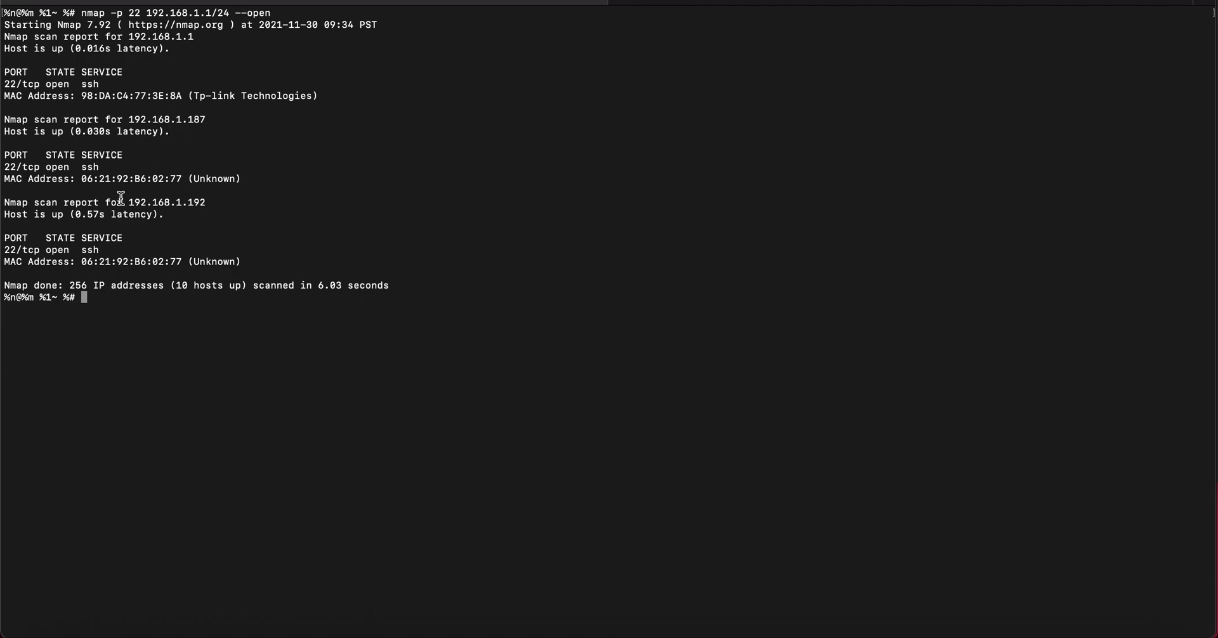
double_click(167, 203)
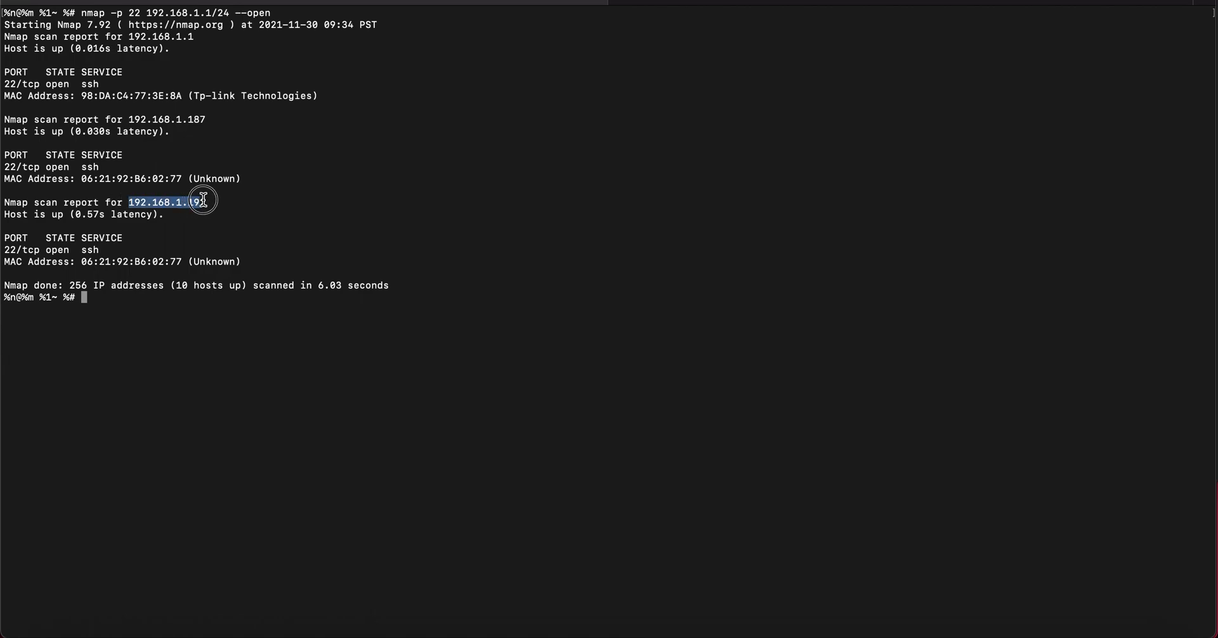
type("ssh")
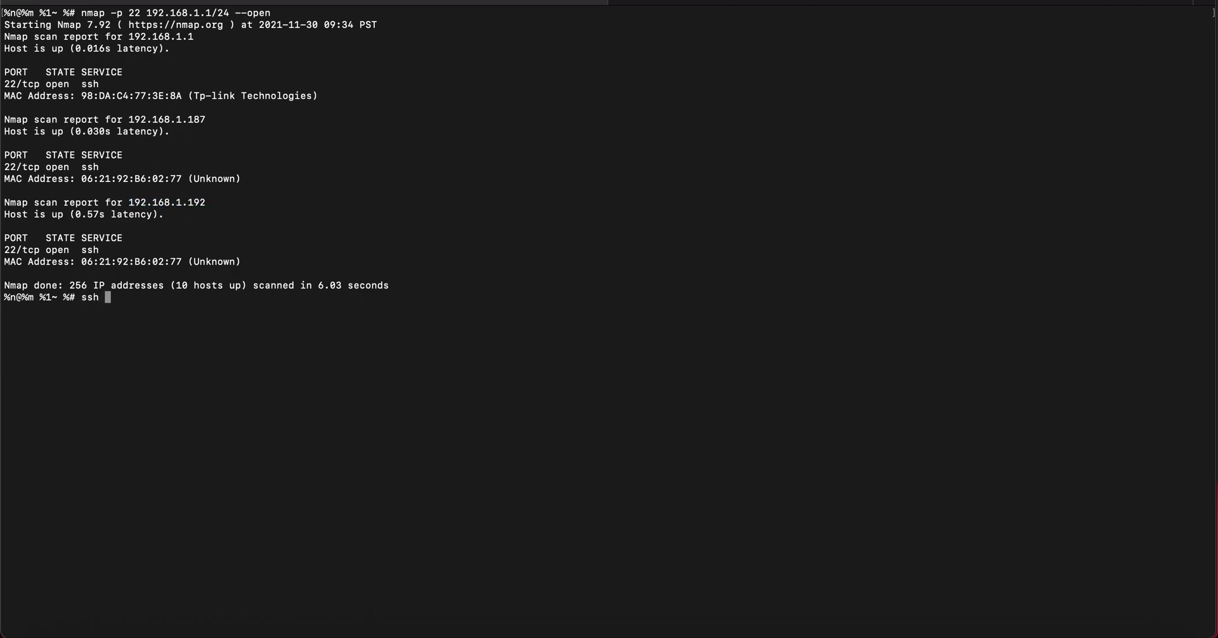
type("ubuntu@")
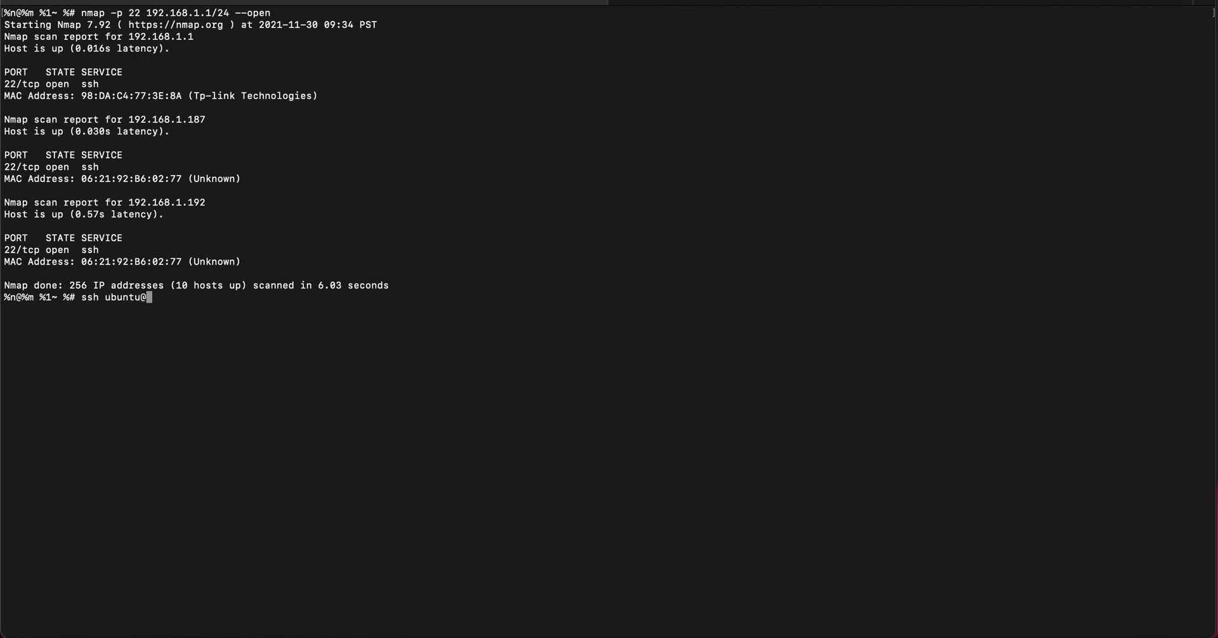
type("192.168.1.192")
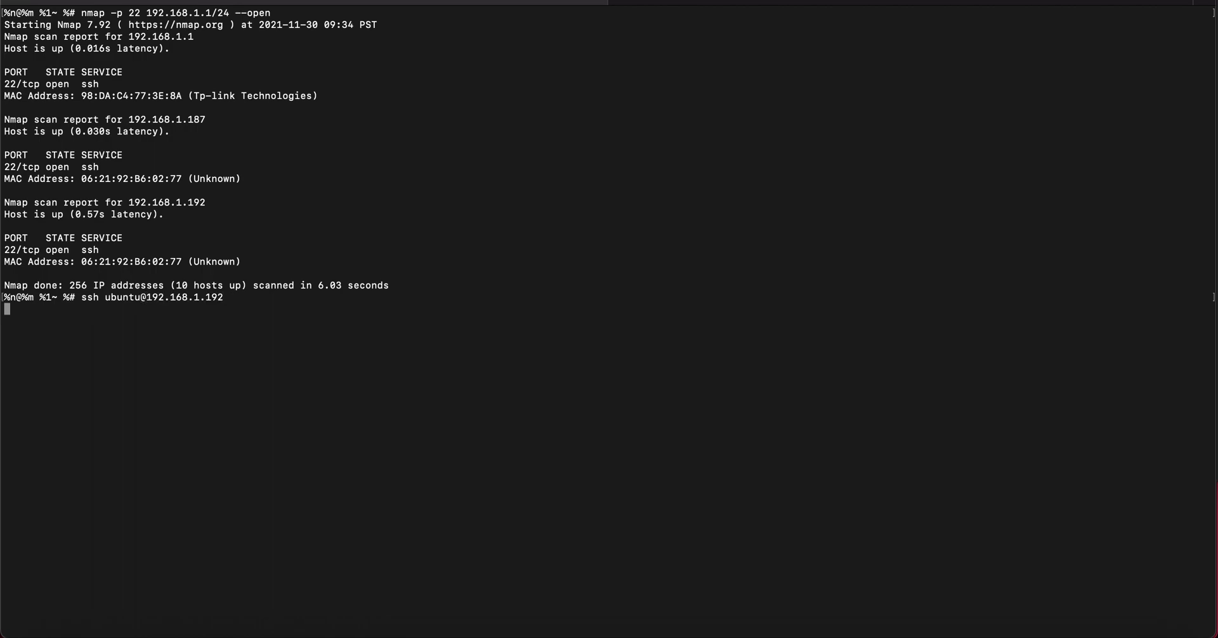
key("Return")
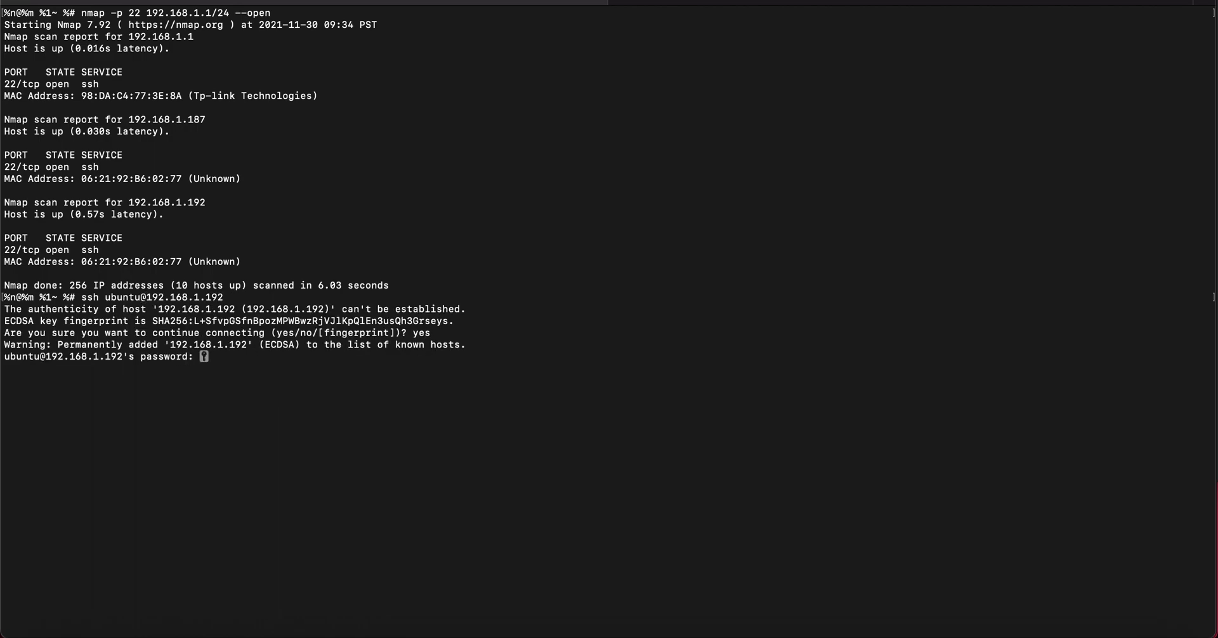